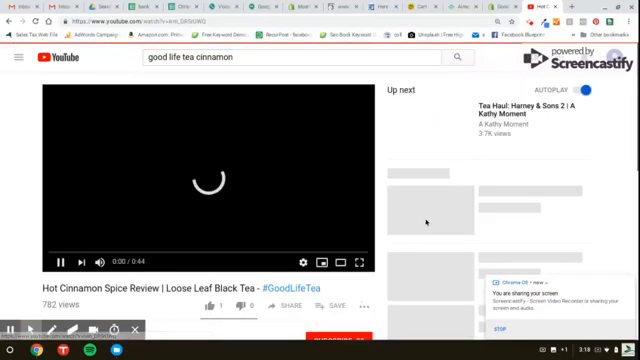
# - Bring up the Hot Cinnamon Spice Review video's iframe embed code and select it all
pyautogui.scroll(-3)
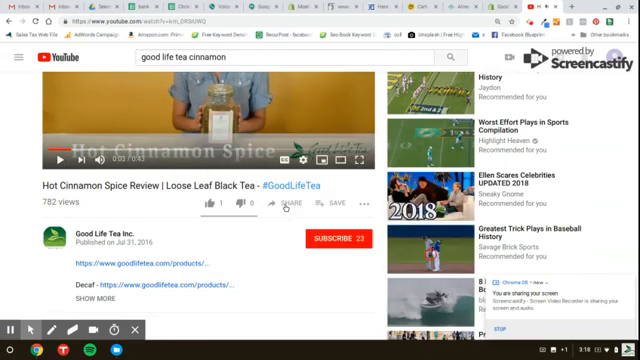
pyautogui.moveTo(281, 204)
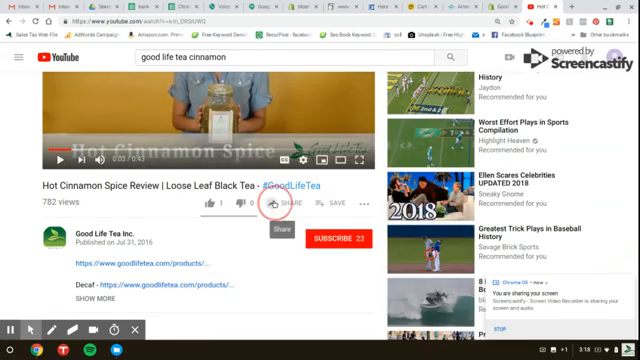
pyautogui.click(288, 204)
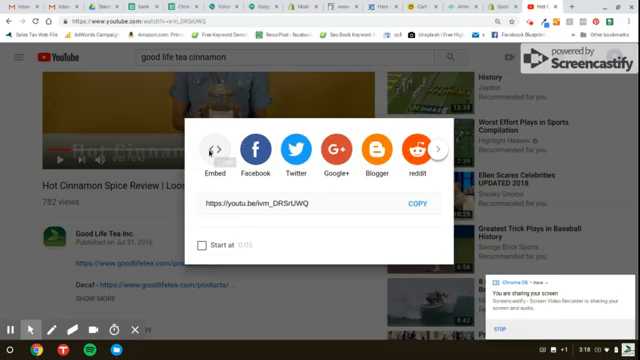
pyautogui.click(216, 149)
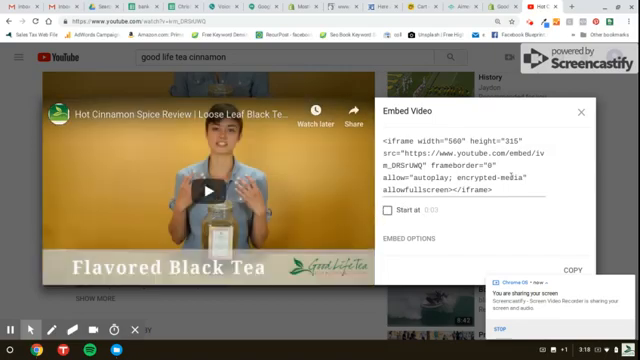
pyautogui.tripleClick(470, 165)
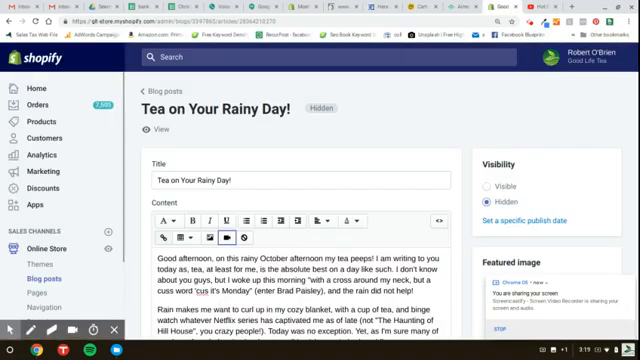
pyautogui.moveTo(225, 237)
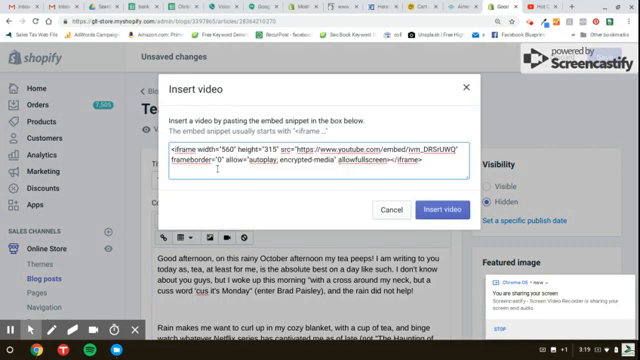
# - Insert the pasted Hot Cinnamon Spice Review video into the post content
pyautogui.click(429, 208)
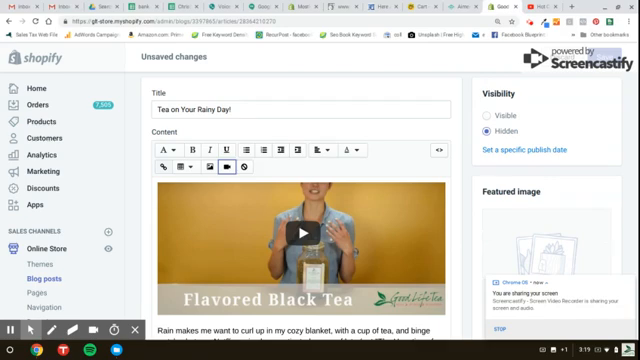
pyautogui.moveTo(576, 77)
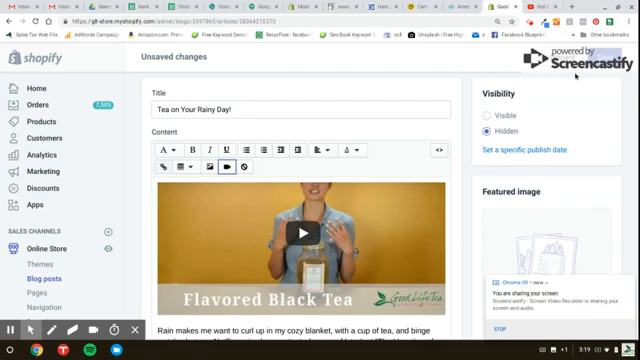